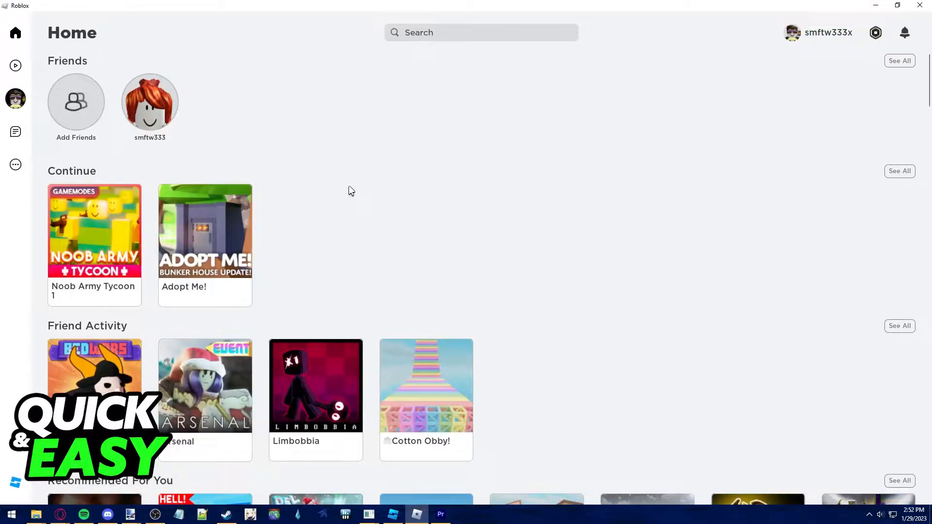
mouse_move(204, 231)
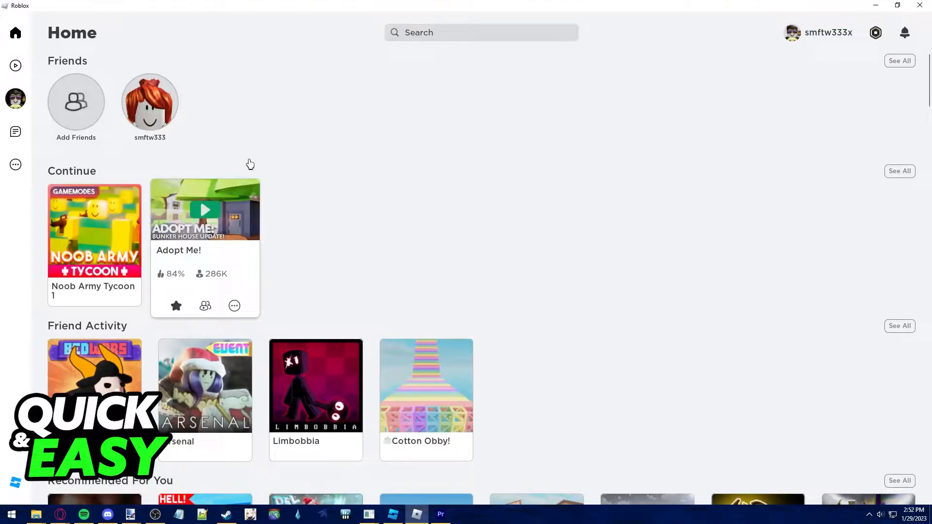
mouse_move(408, 143)
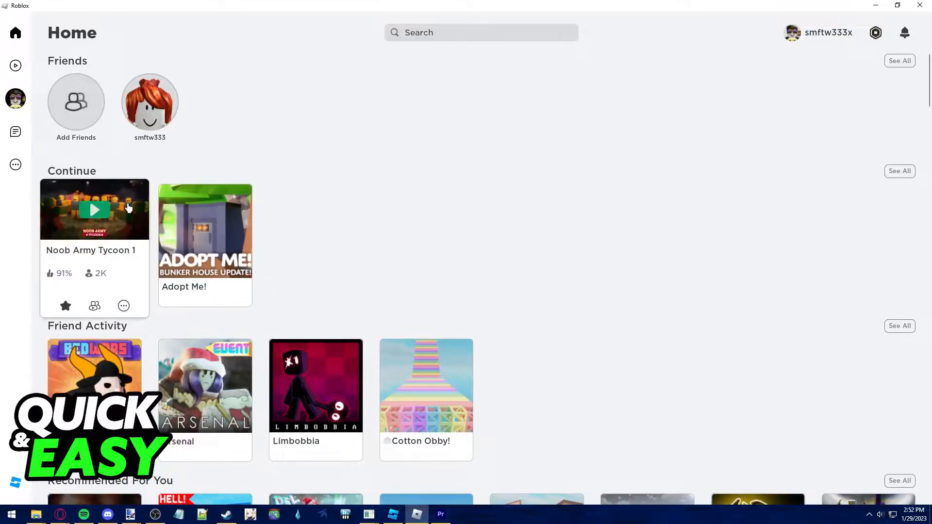
Open the Noob Army Tycoon 1 game page from the Continue row on Home
click(93, 209)
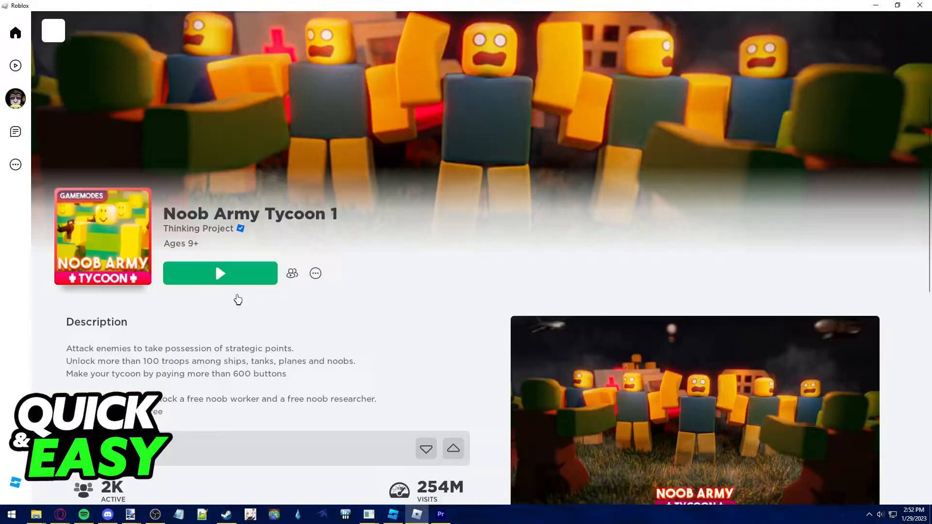
Join a Noob Army Tycoon 1 server and scroll the Developer Console output log
click(220, 273)
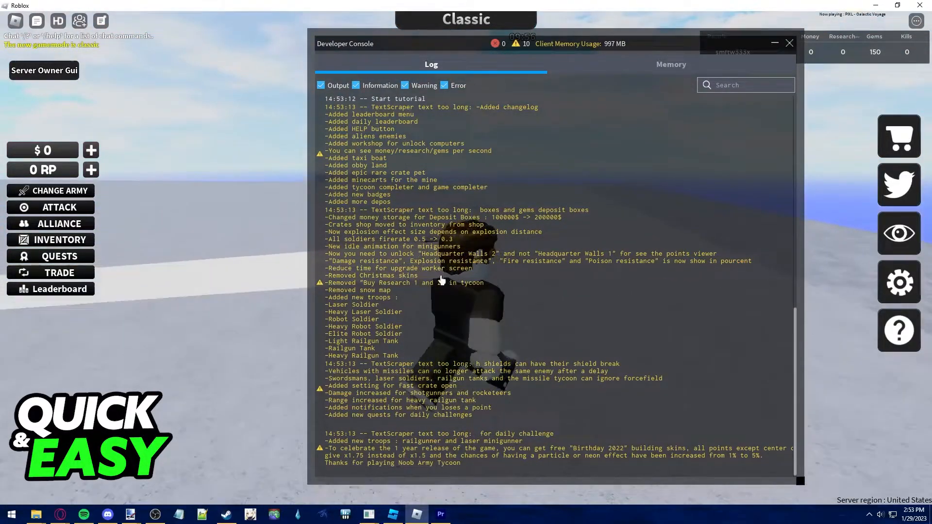
scroll(down, 3)
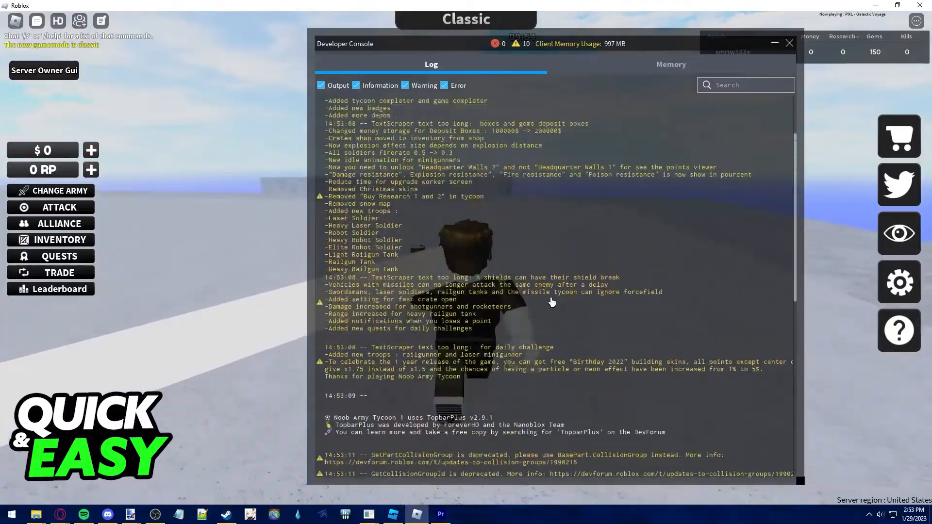